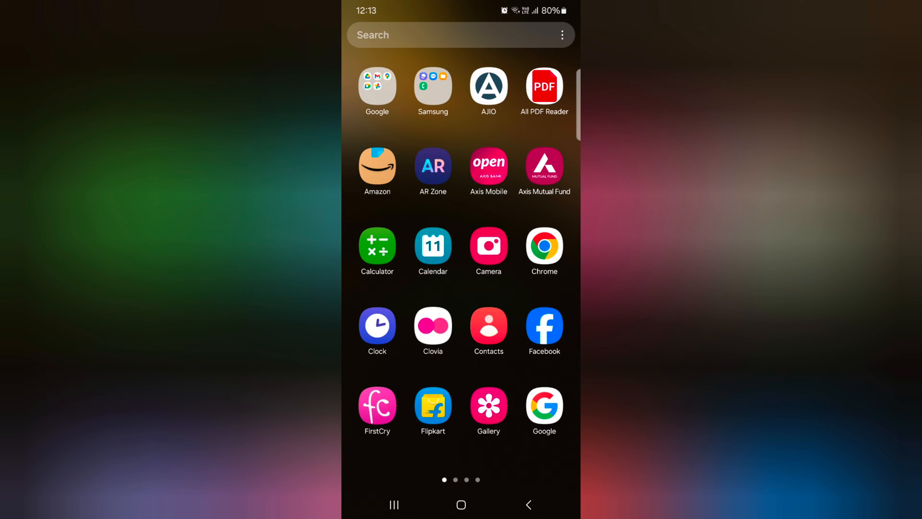
Scroll through the app drawer to find and launch the Settings app.
scroll(left, 3)
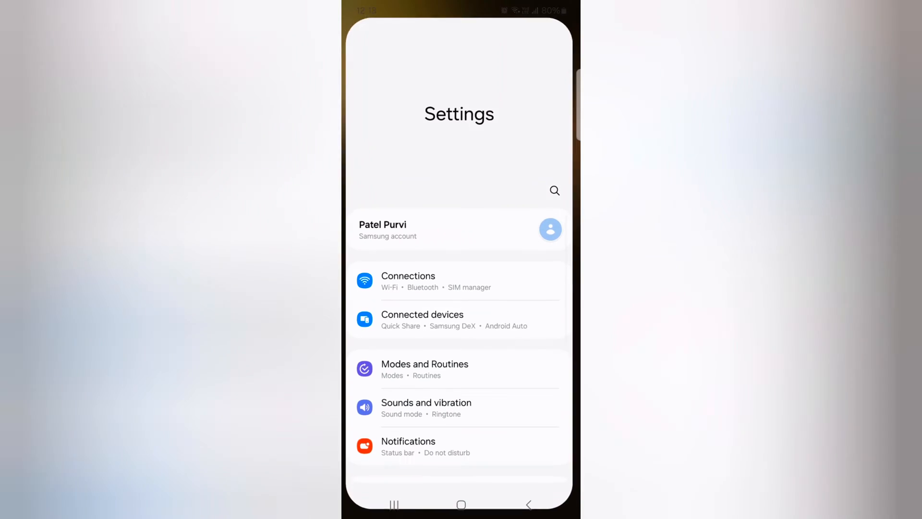
scroll(down, 3)
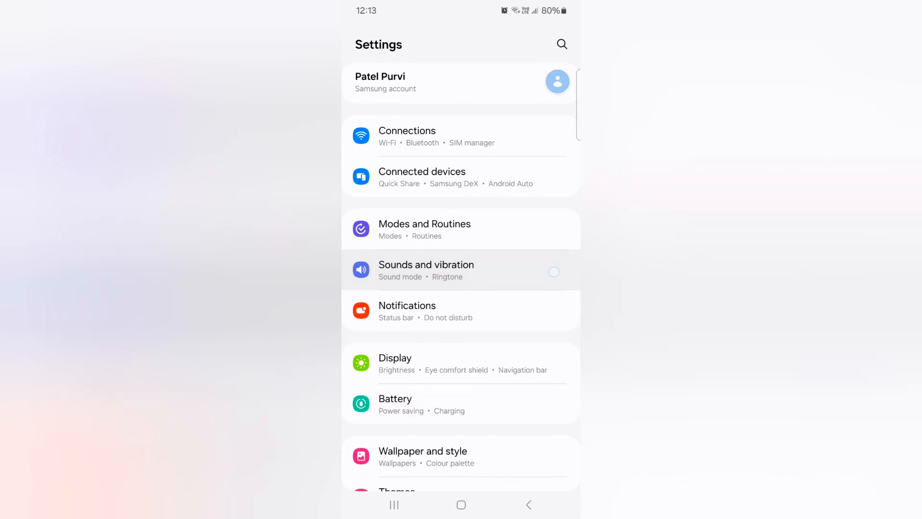
Go into Sounds and vibration, then into Sound quality and effects.
click(426, 264)
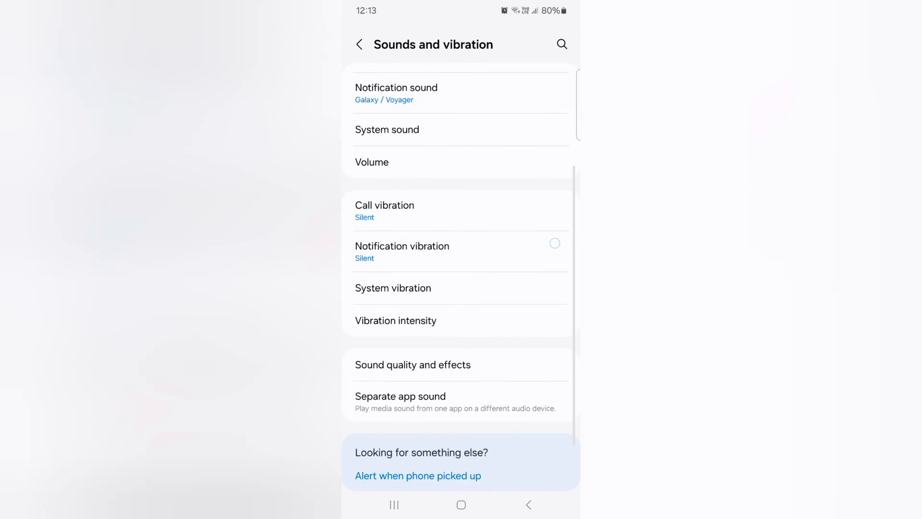
scroll(down, 3)
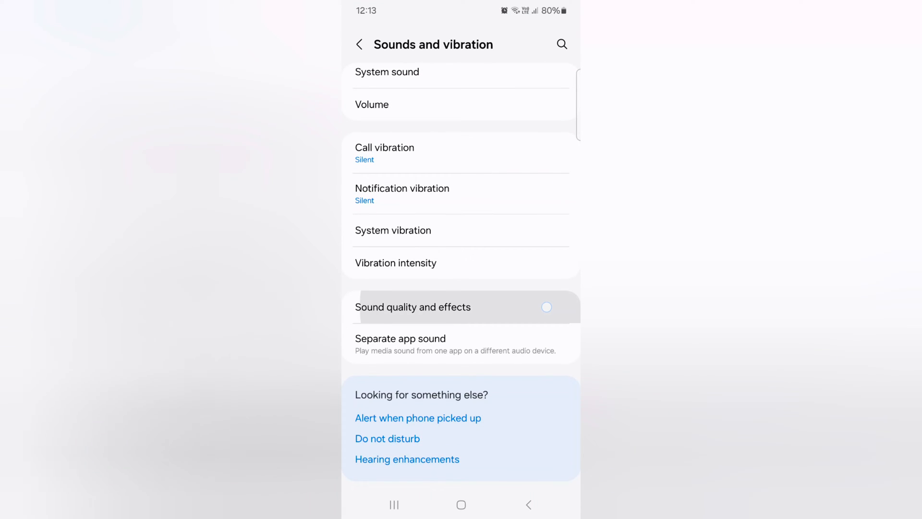
click(413, 306)
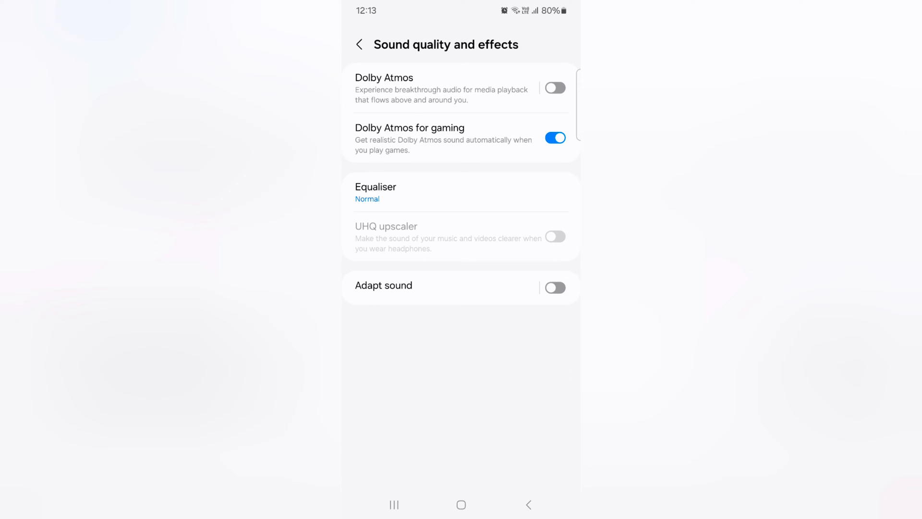
Switch on Dolby Atmos and open its mode page.
click(553, 87)
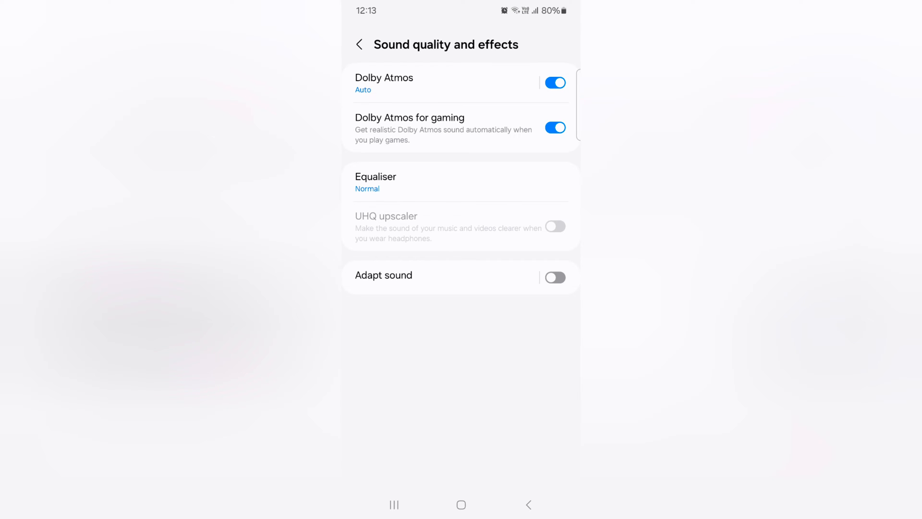
click(384, 83)
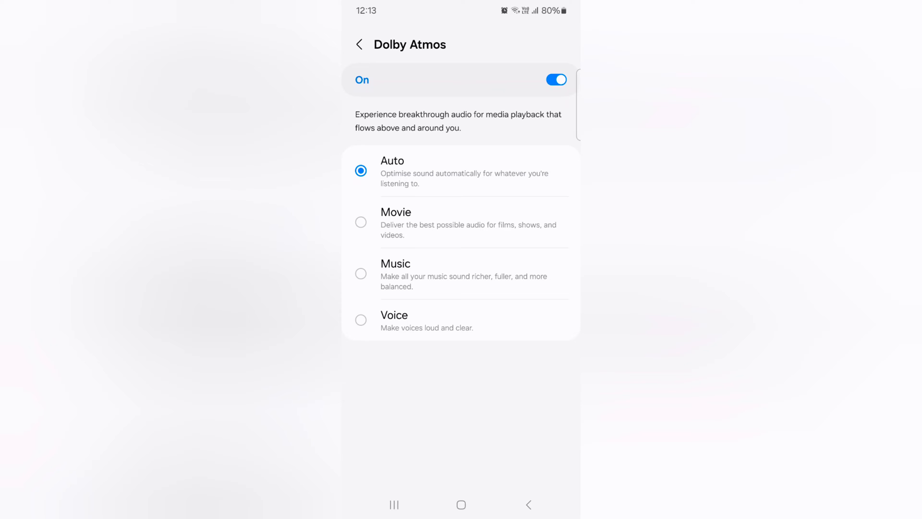
Try Movie and Voice modes, settle on Auto, and go back.
click(360, 221)
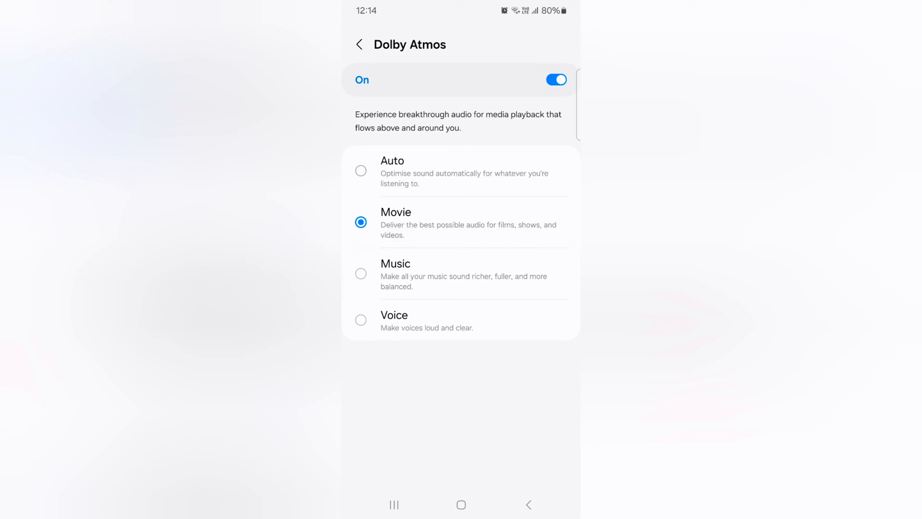
click(361, 319)
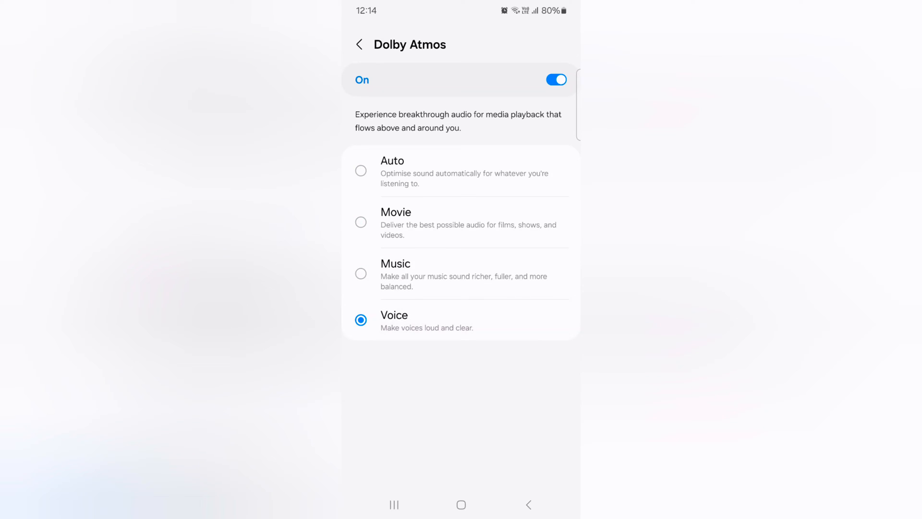
click(360, 170)
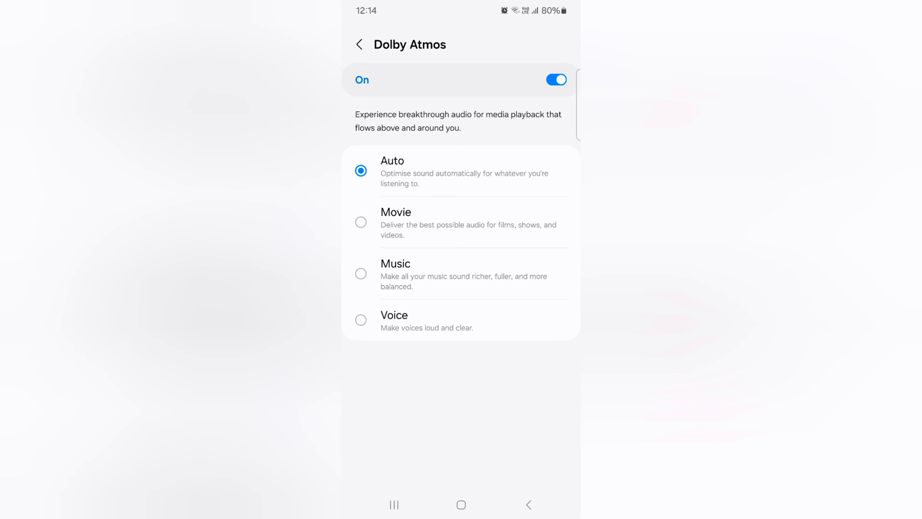
click(359, 44)
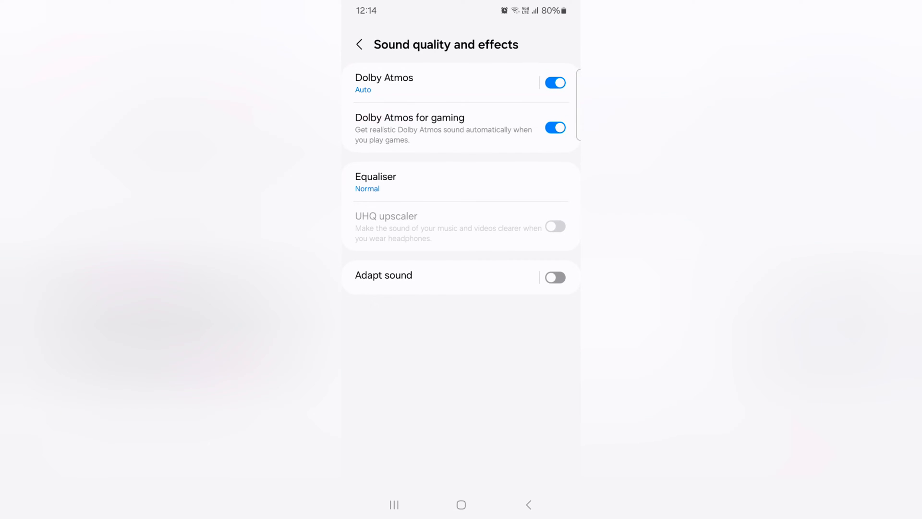
click(554, 128)
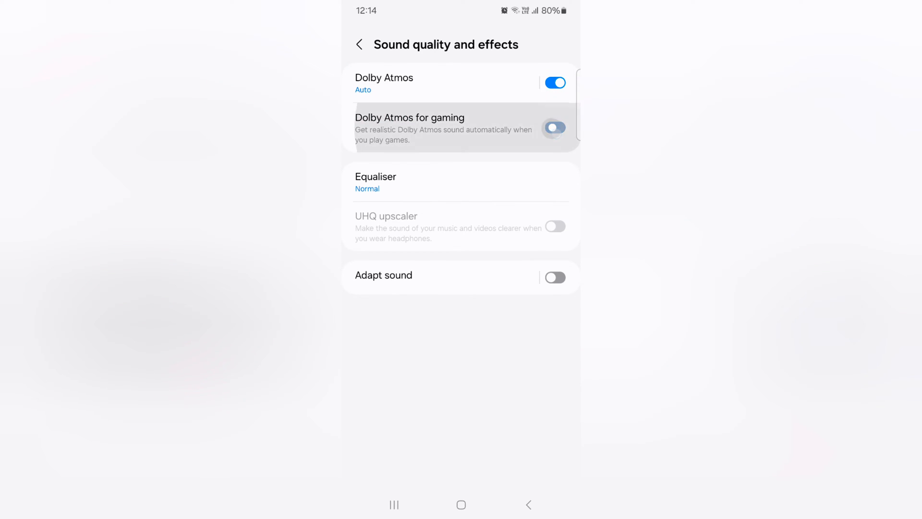
click(553, 128)
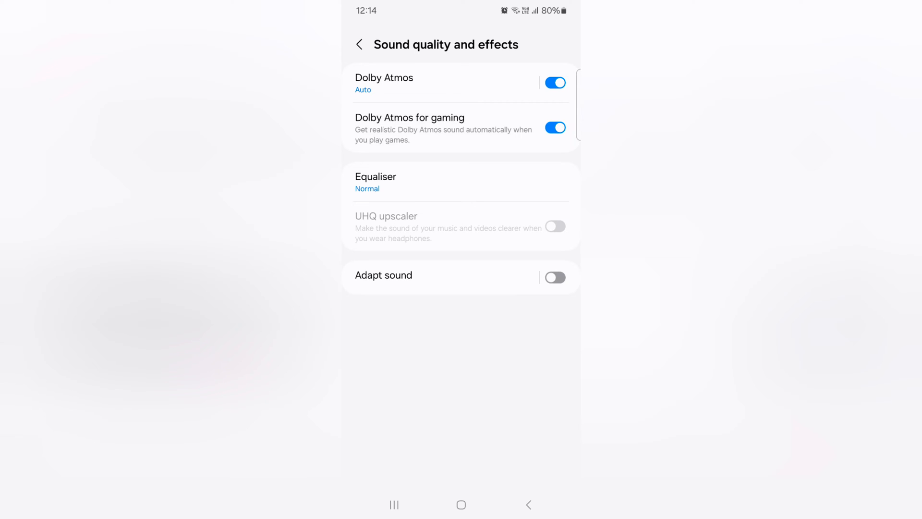
Preview the Rock equaliser preset, restore Normal, and return to Sounds and vibration.
click(376, 182)
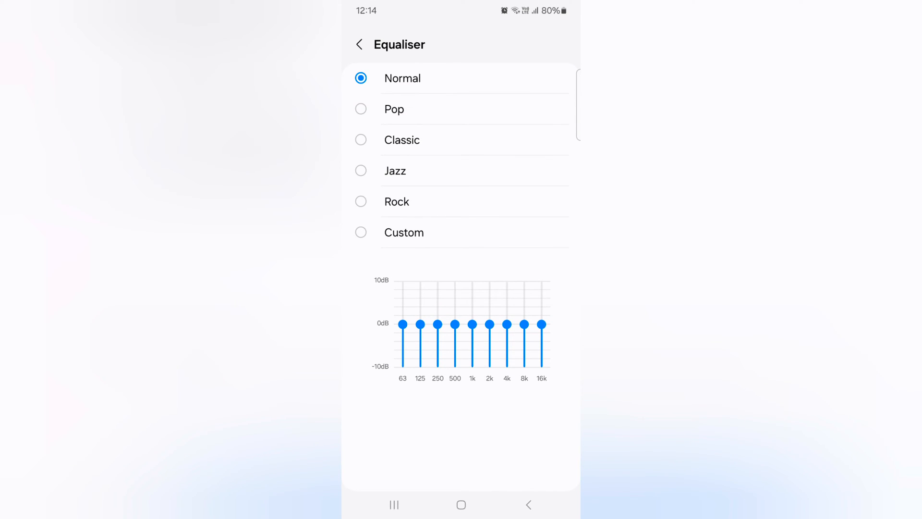
click(394, 109)
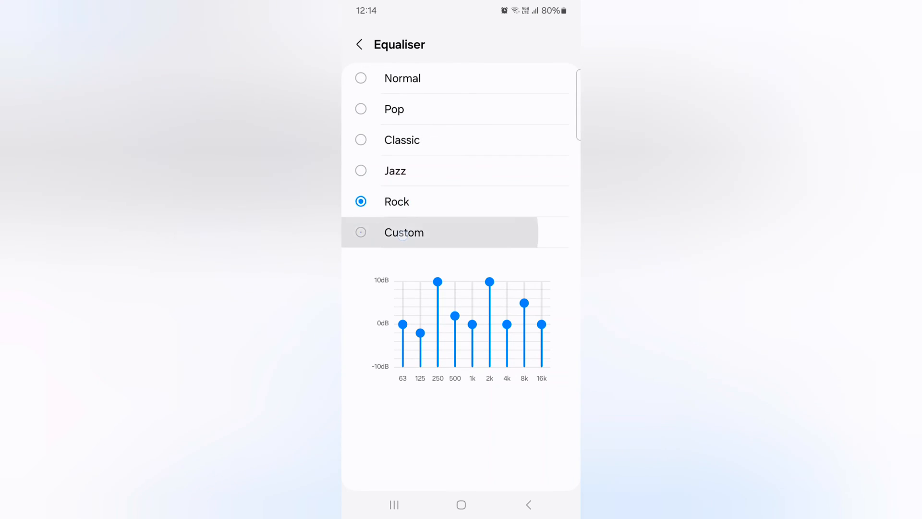
click(402, 77)
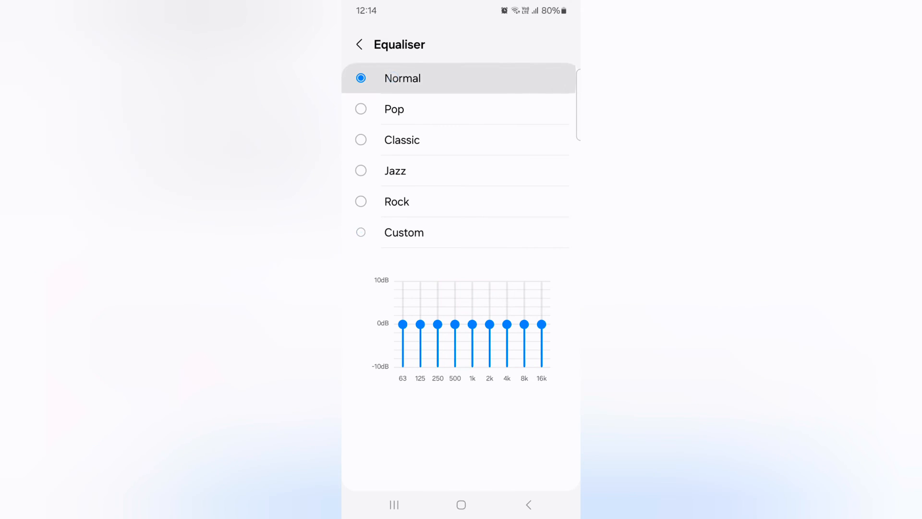
click(358, 44)
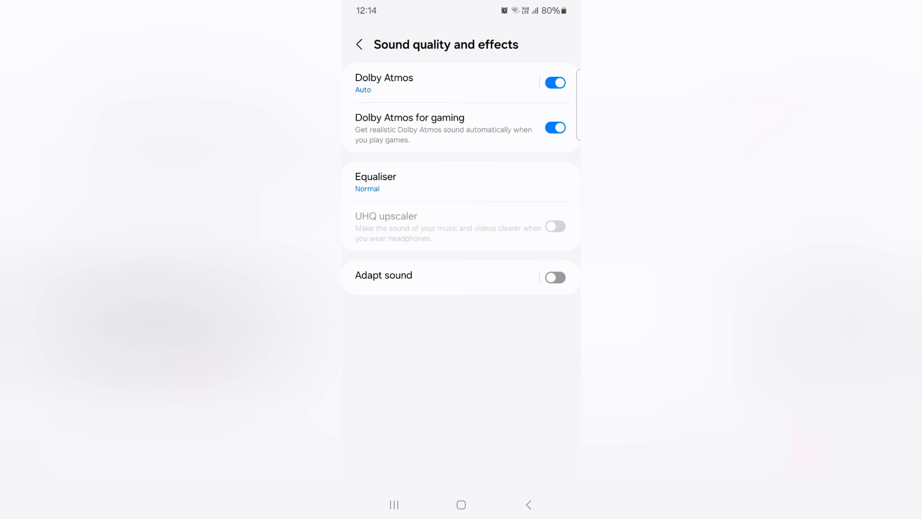
click(359, 44)
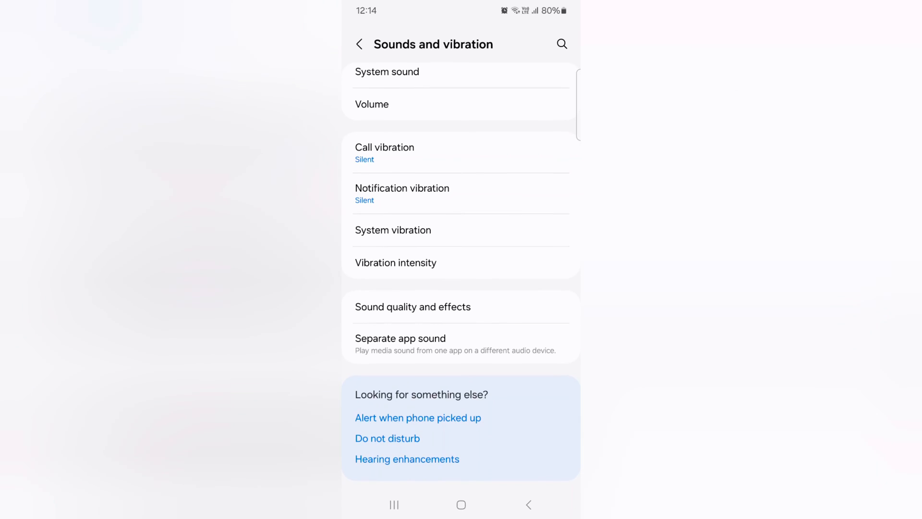